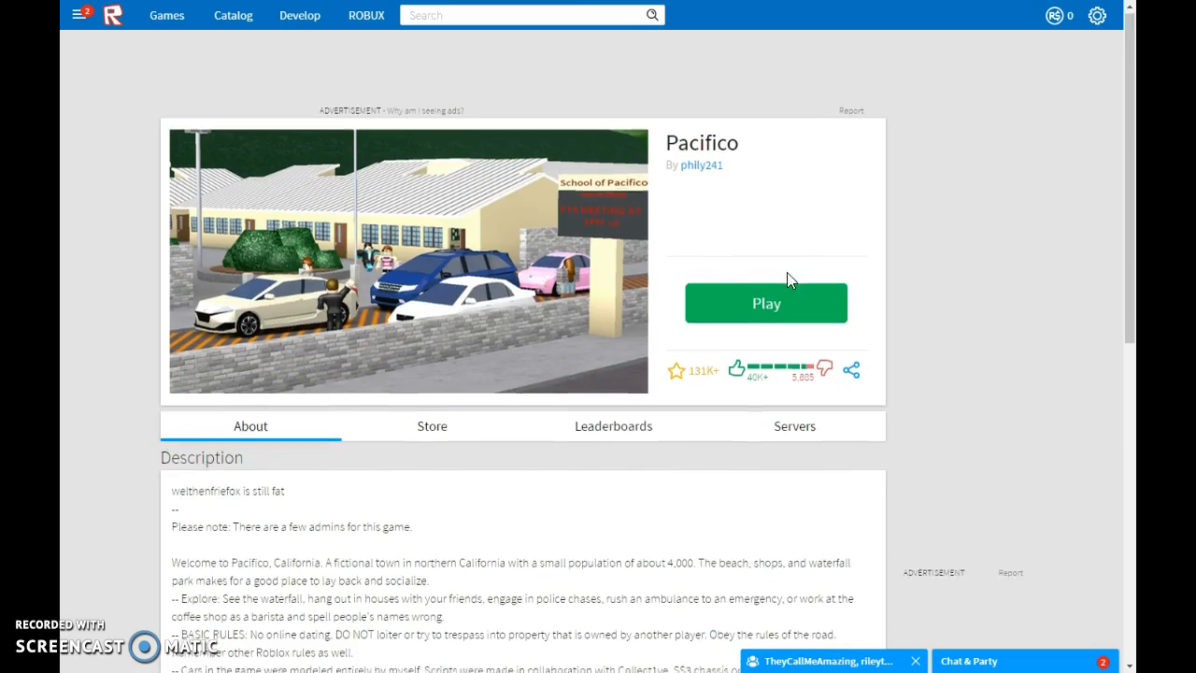
# Launch the Pacifico game from its Roblox page with the green Play button.
pyautogui.scroll(-3)
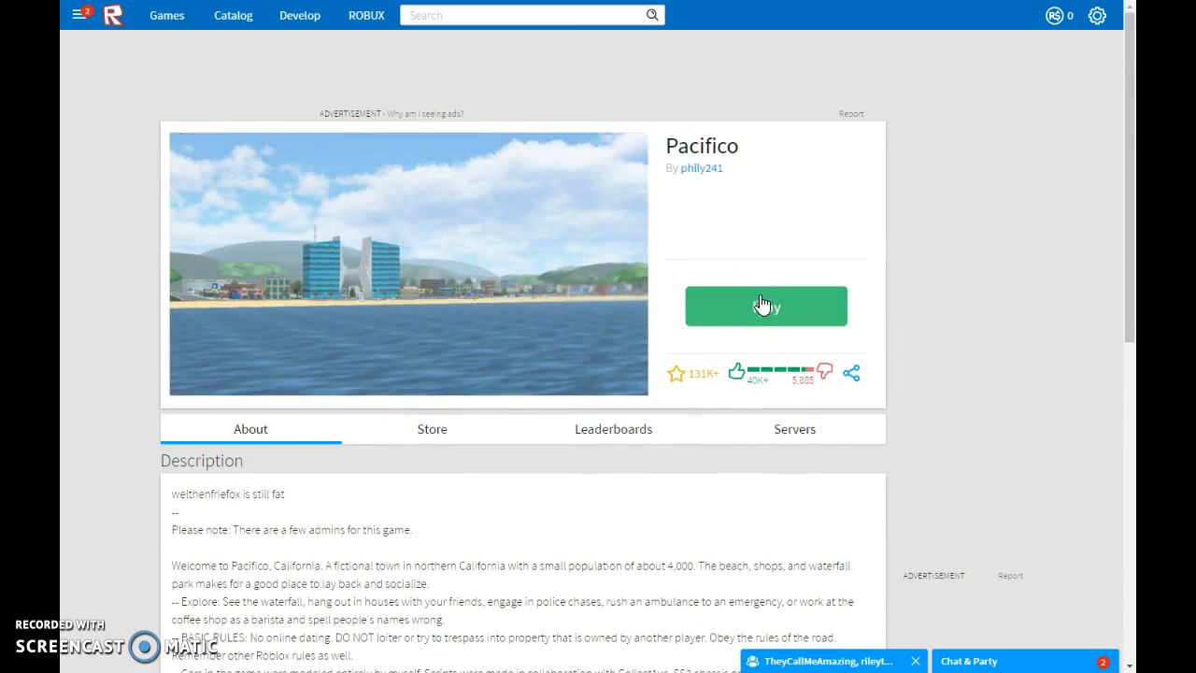
pyautogui.click(766, 307)
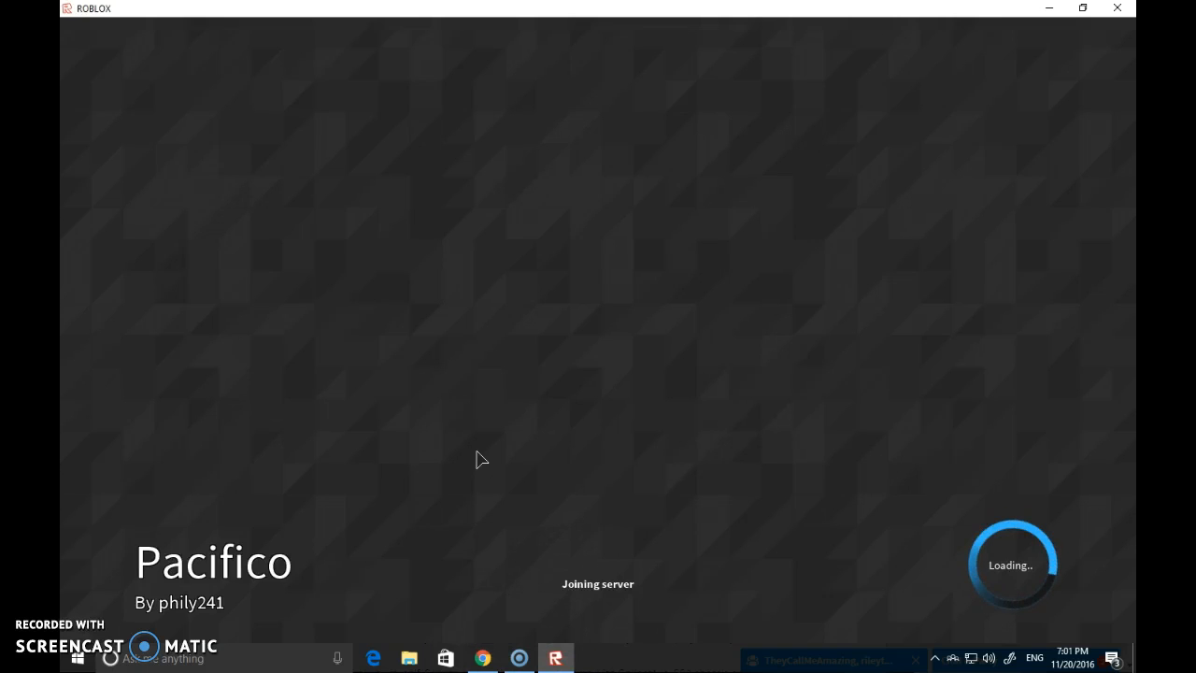
pyautogui.moveTo(486, 467)
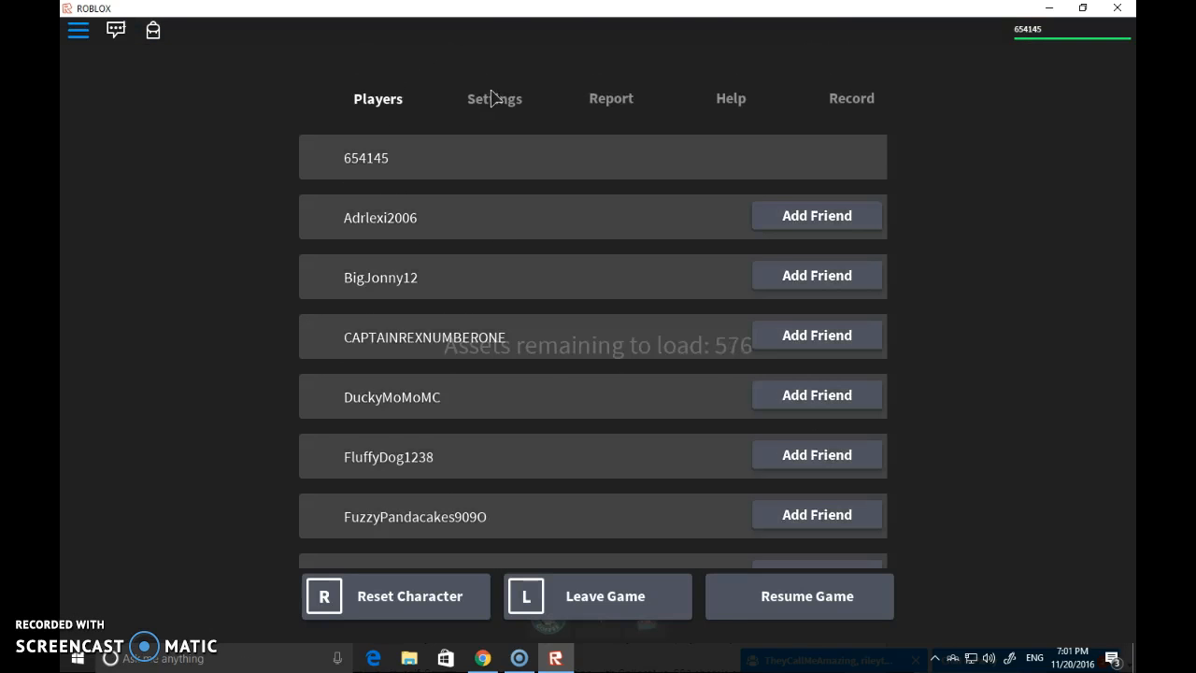
# Dismiss the in-game menu so the Pacifico server view loads.
pyautogui.click(493, 97)
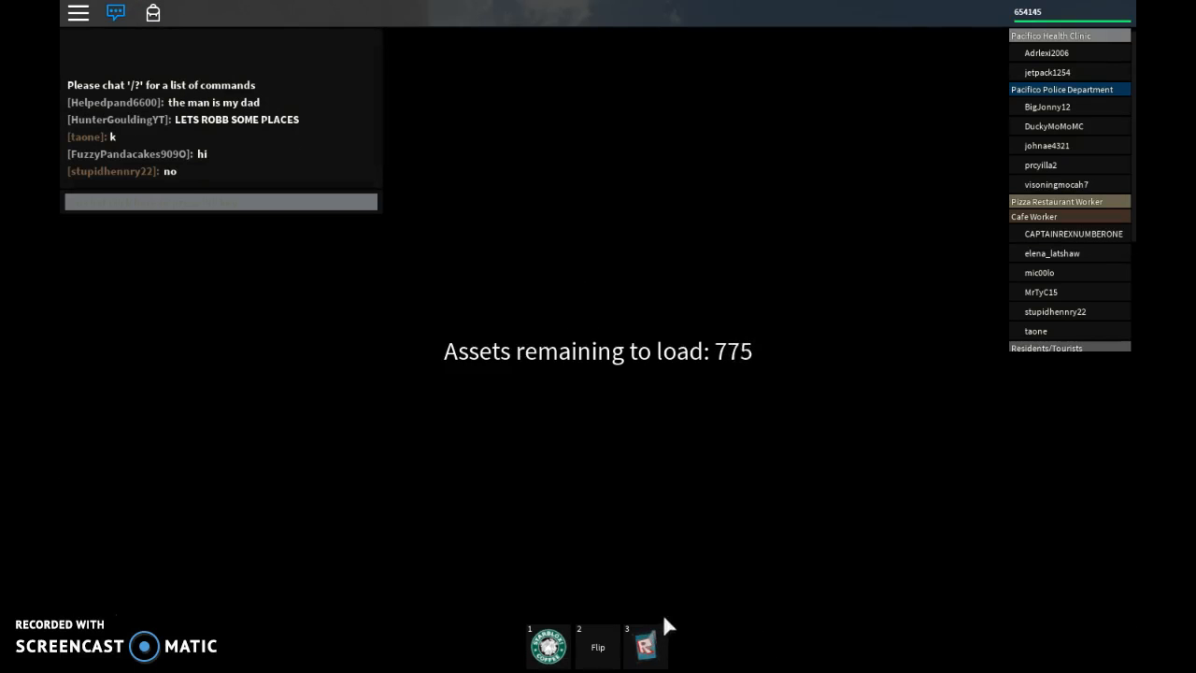
pyautogui.moveTo(695, 605)
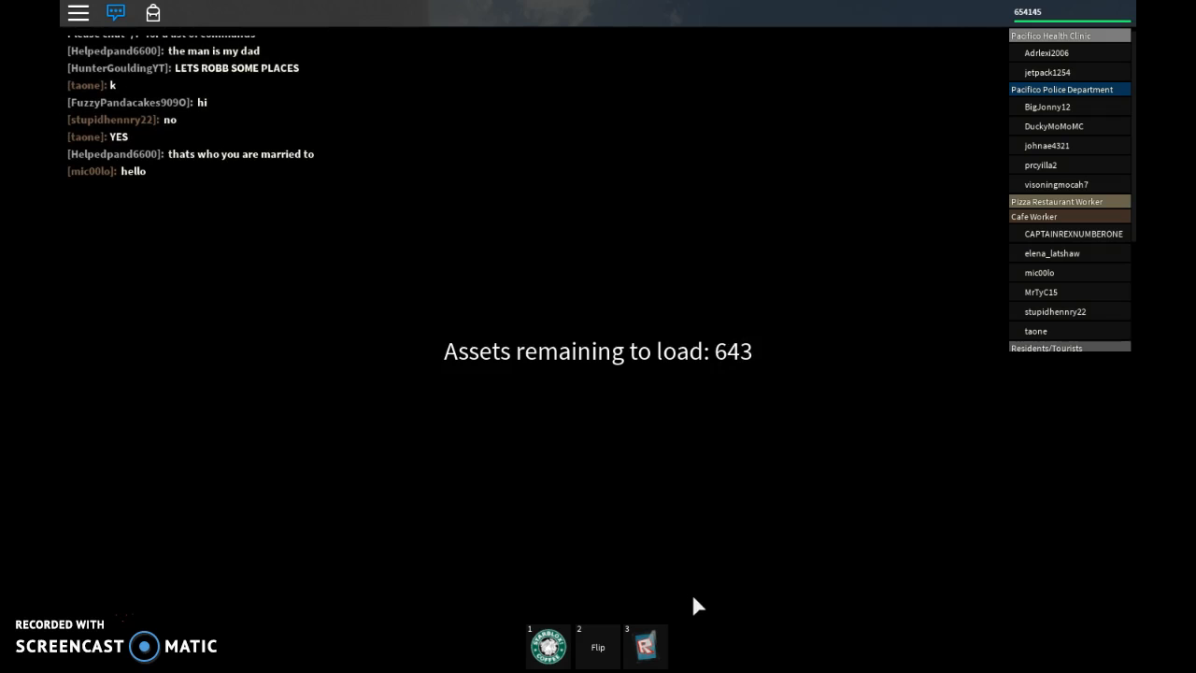
pyautogui.moveTo(658, 546)
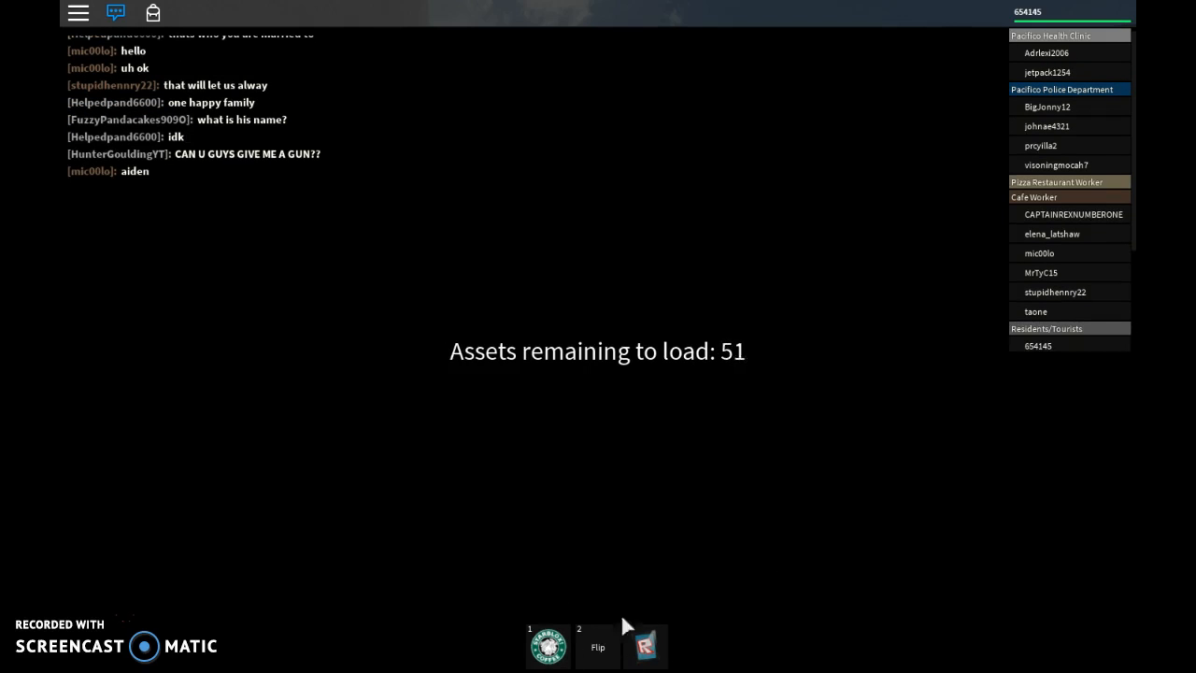
pyautogui.moveTo(691, 464)
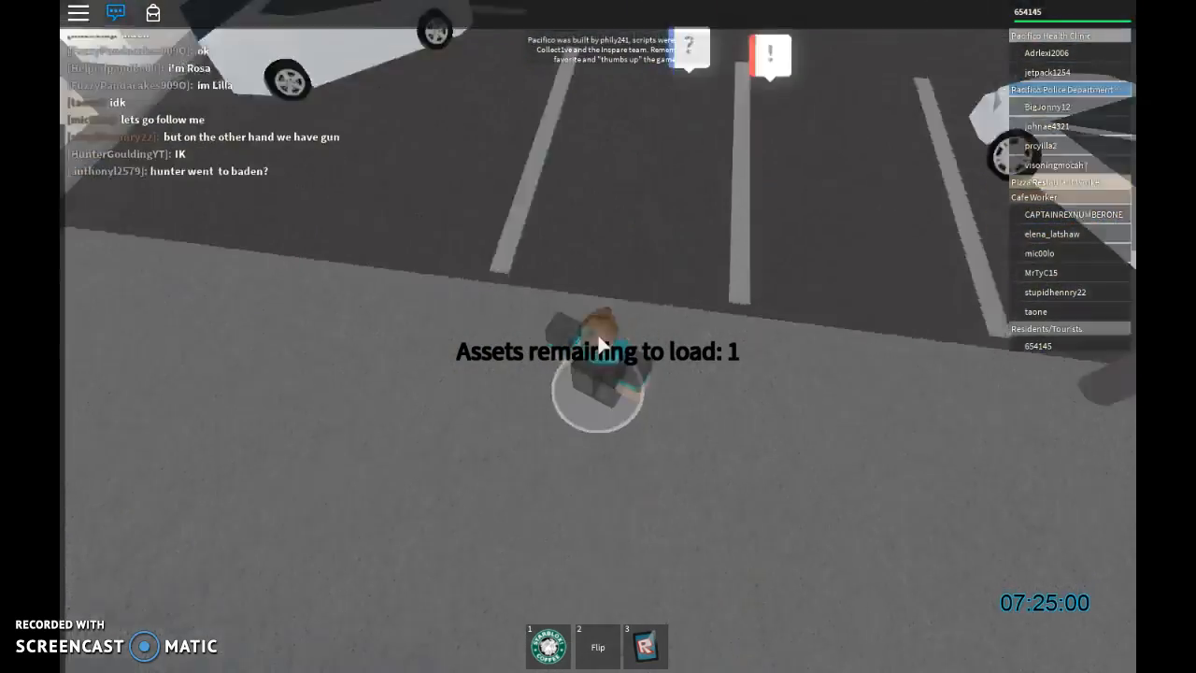
pyautogui.press('Escape')
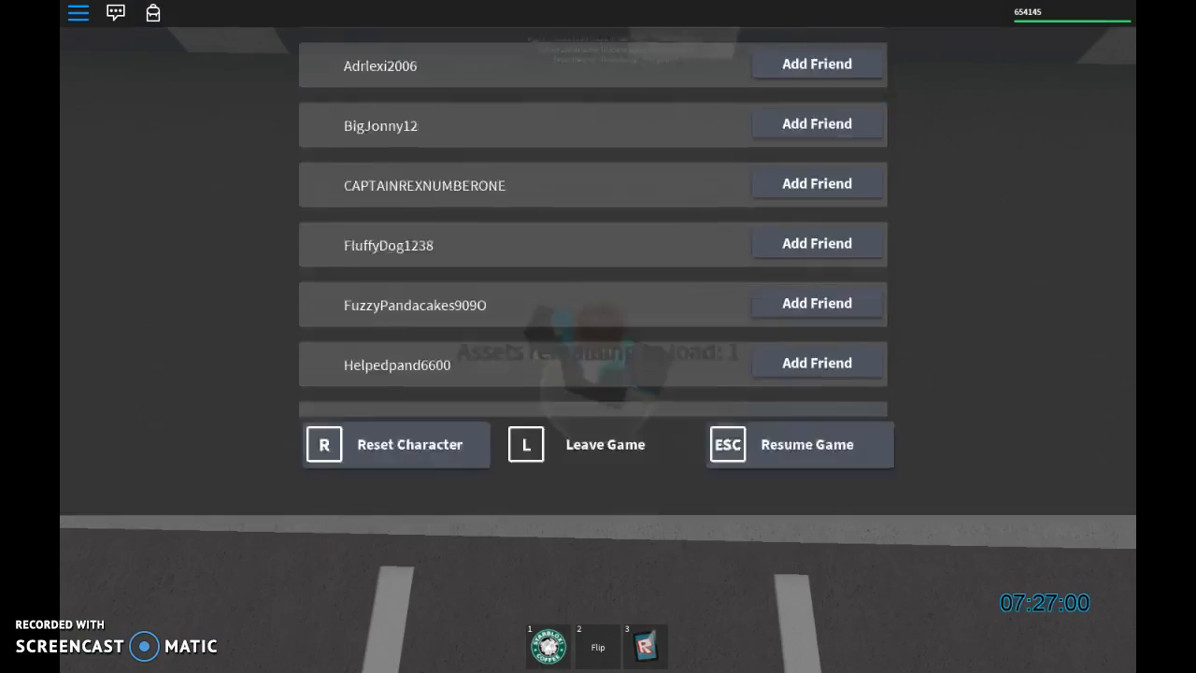
pyautogui.press('Escape')
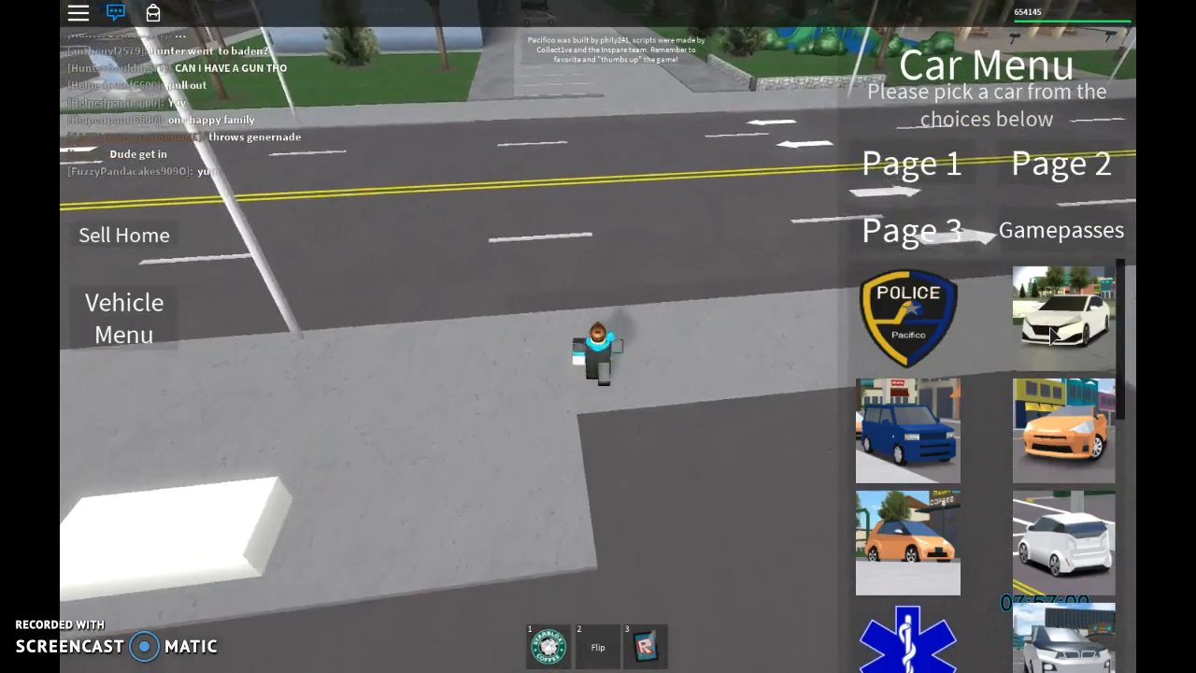
# Browse the Car Menu's police, ambulance and civilian car choices.
pyautogui.click(1063, 316)
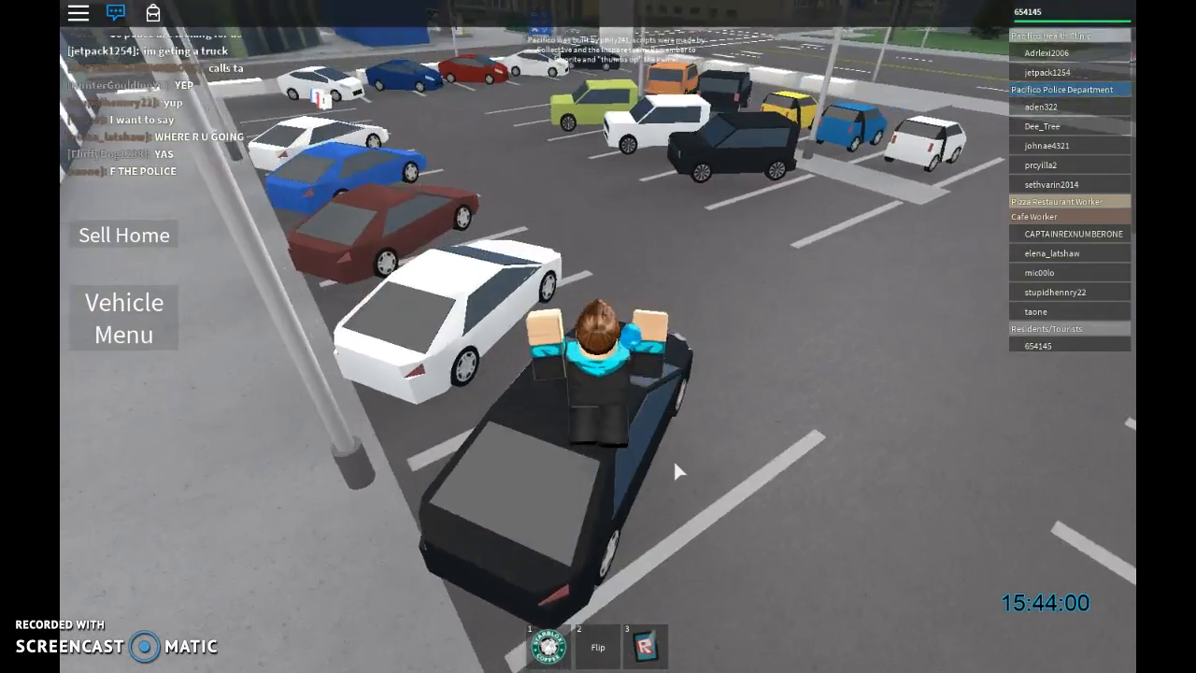
# Go to page 3 of the Vehicle Menu and choose a car from it.
pyautogui.click(124, 318)
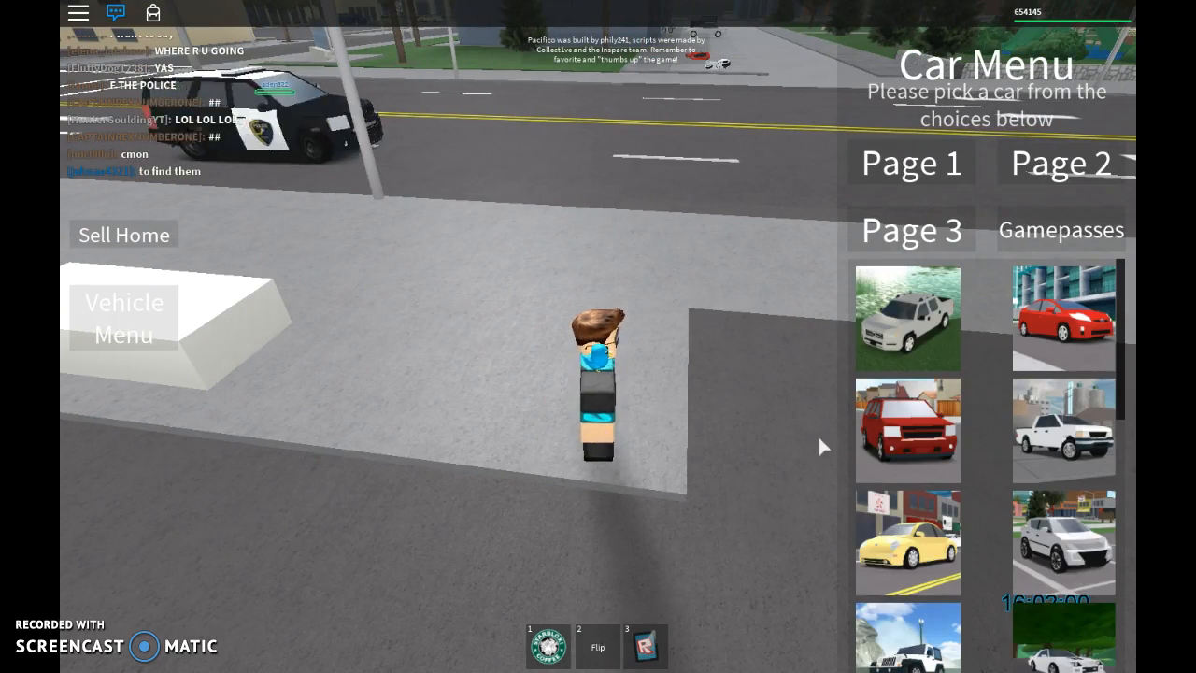
pyautogui.scroll(-3)
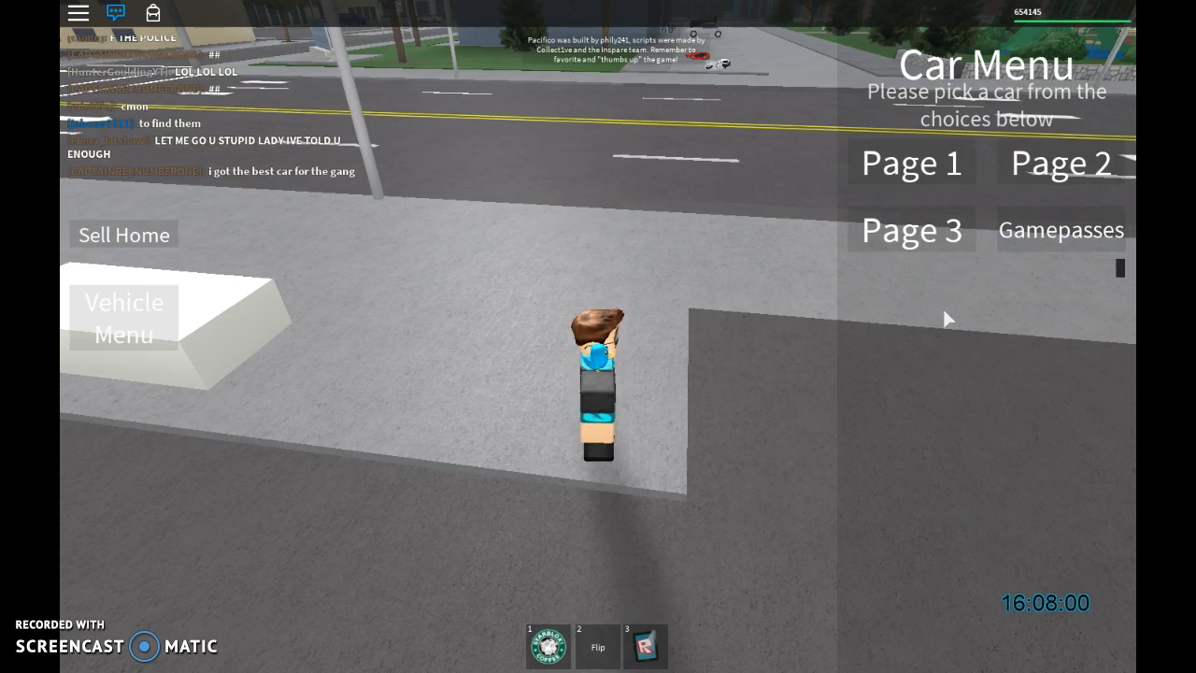
pyautogui.click(910, 163)
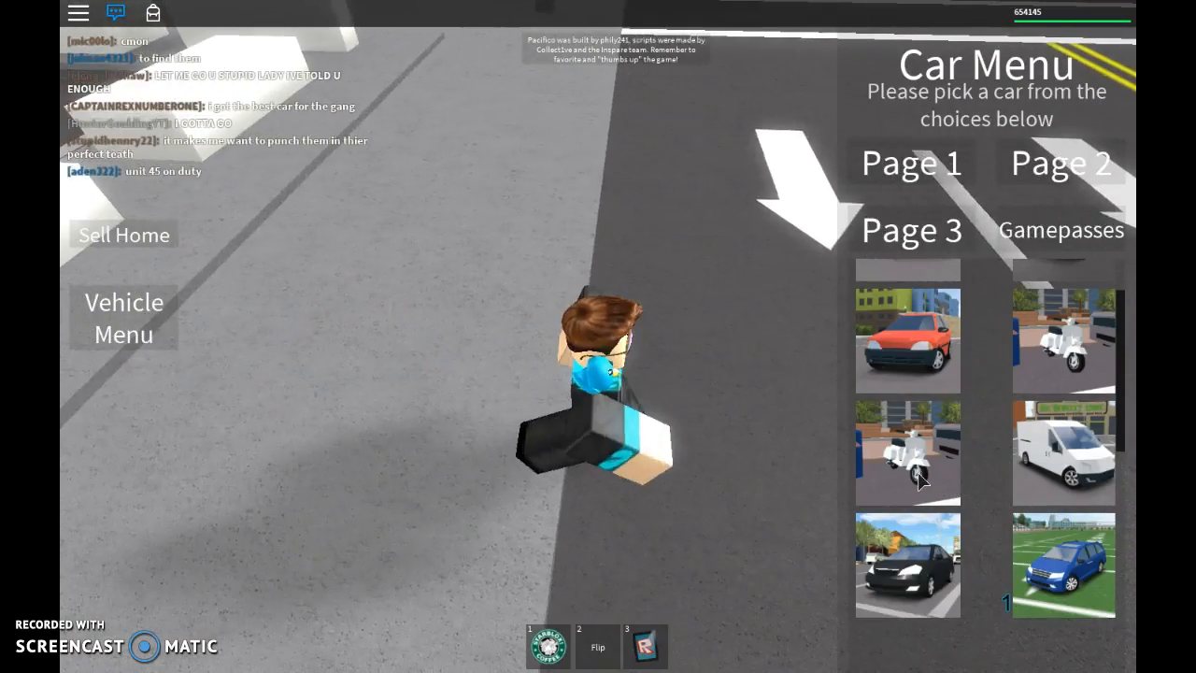
pyautogui.click(906, 454)
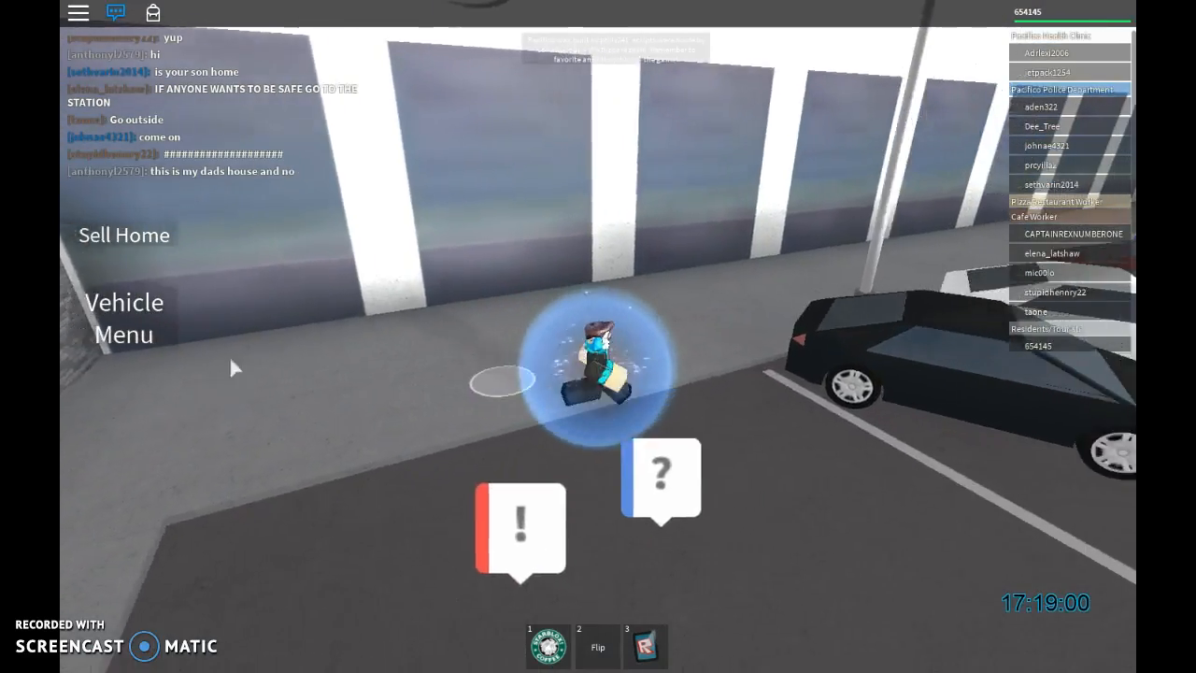
# Reopen the Vehicle Menu in the parking lot beside the black sedan.
pyautogui.click(123, 317)
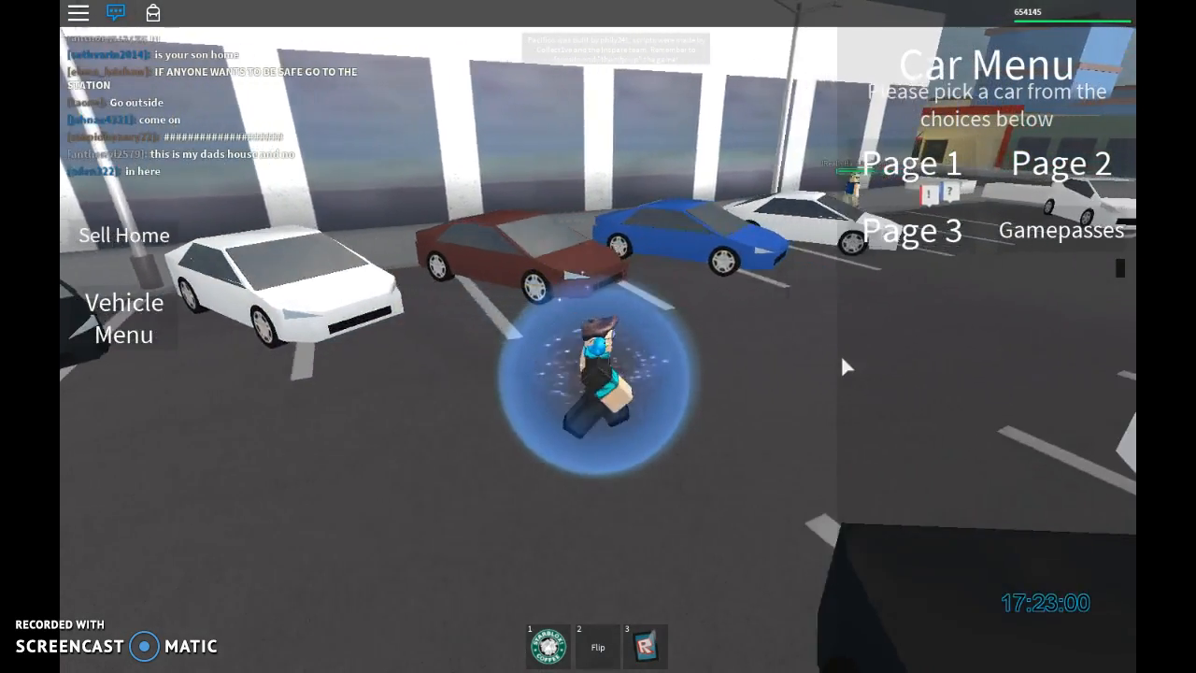
# Select a car from the reopened menu, leading into the paint shop.
pyautogui.click(912, 228)
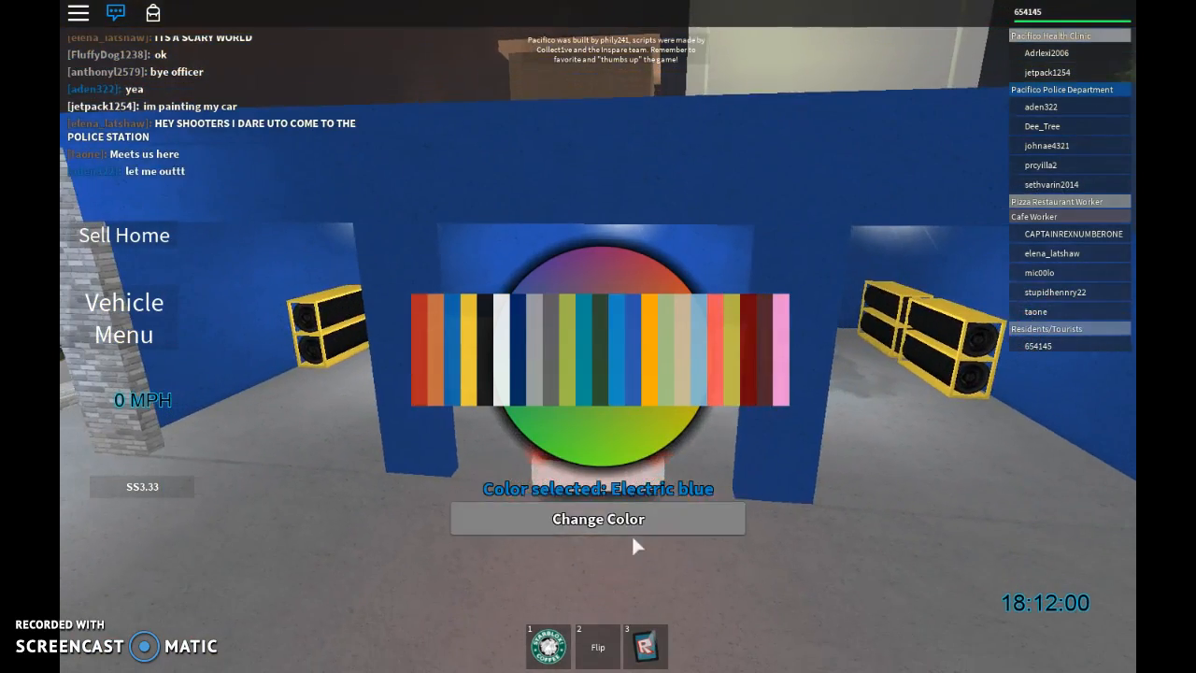
# Apply the Electric blue paint to the car with Change Color.
pyautogui.click(598, 519)
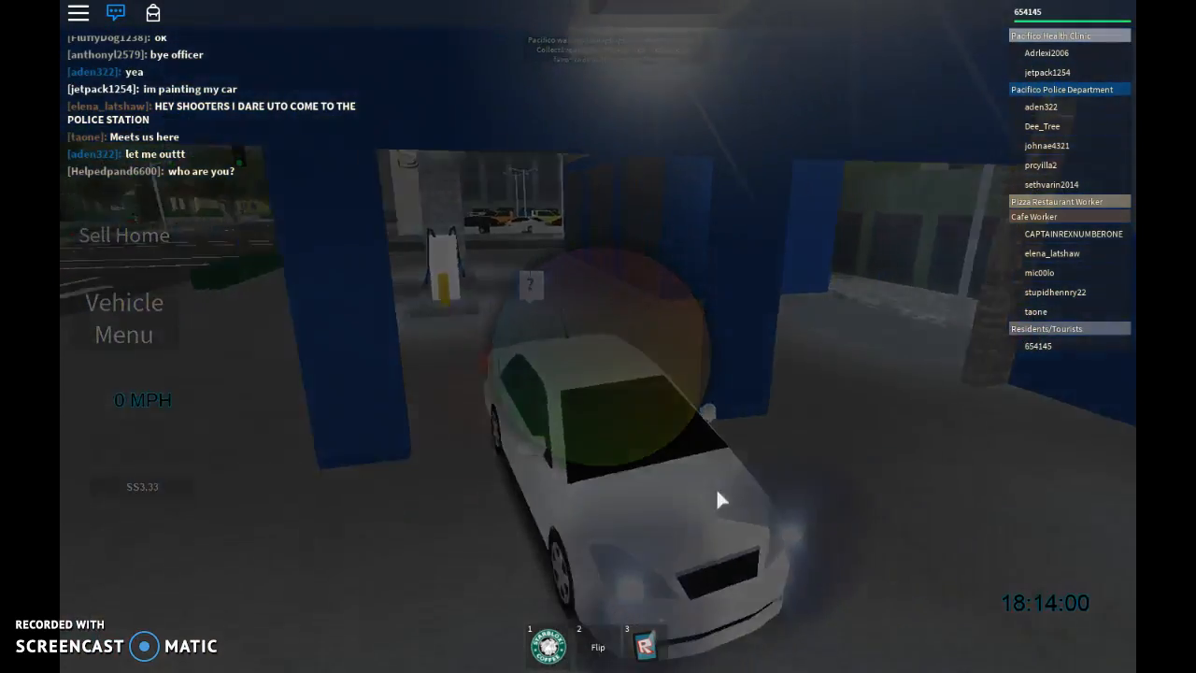